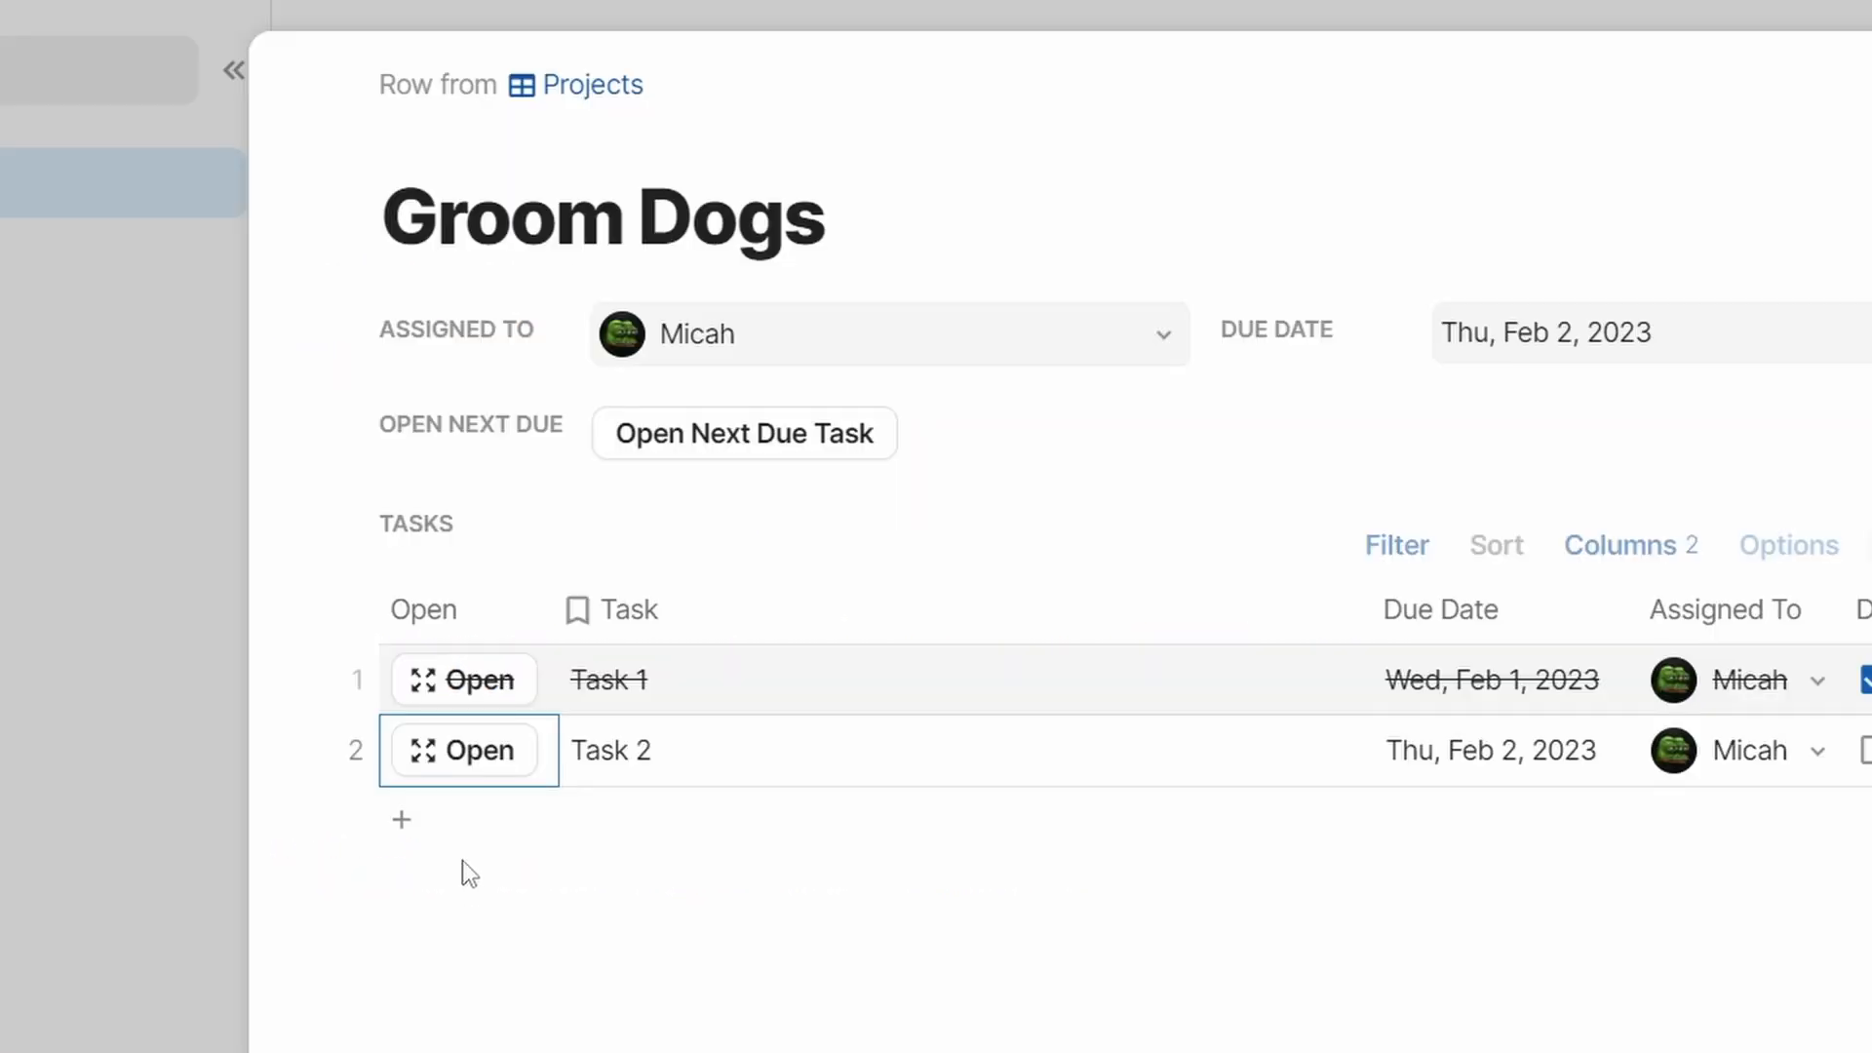
Add a Button column to the Projects table with its action set by formula.
left_click(464, 749)
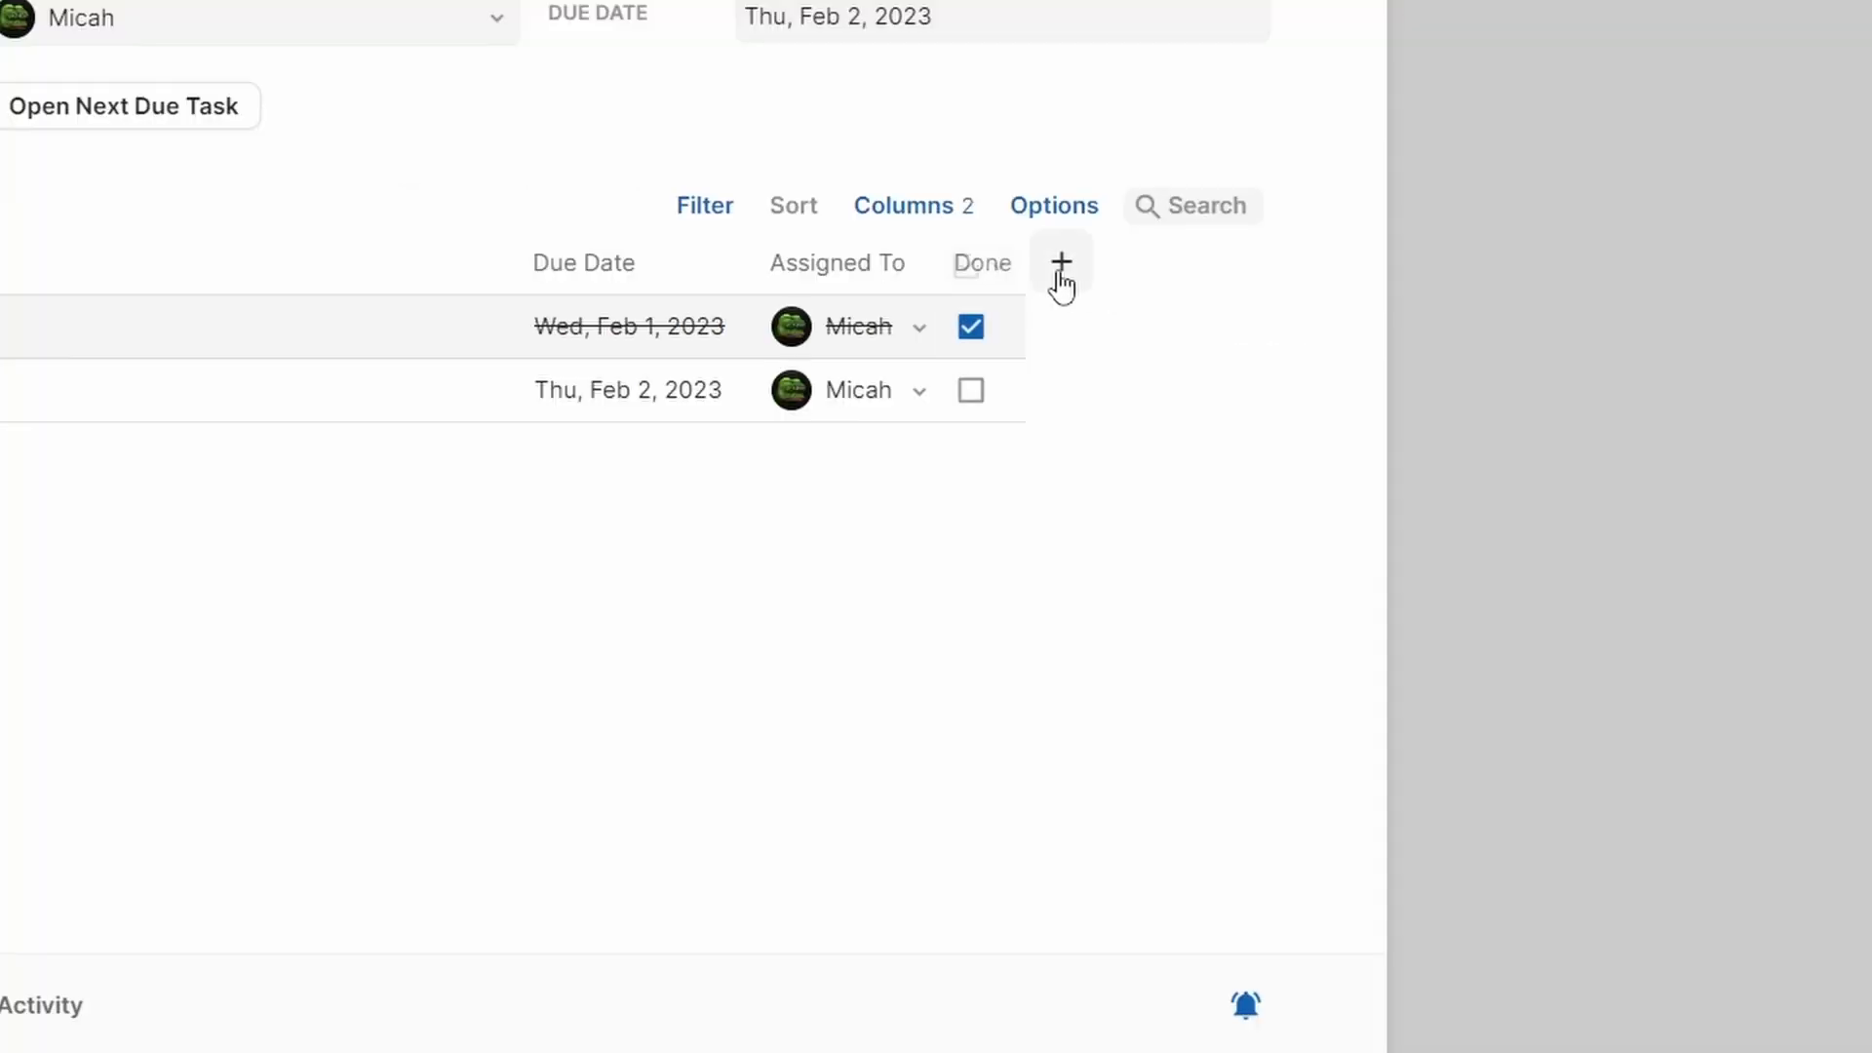
left_click(1060, 263)
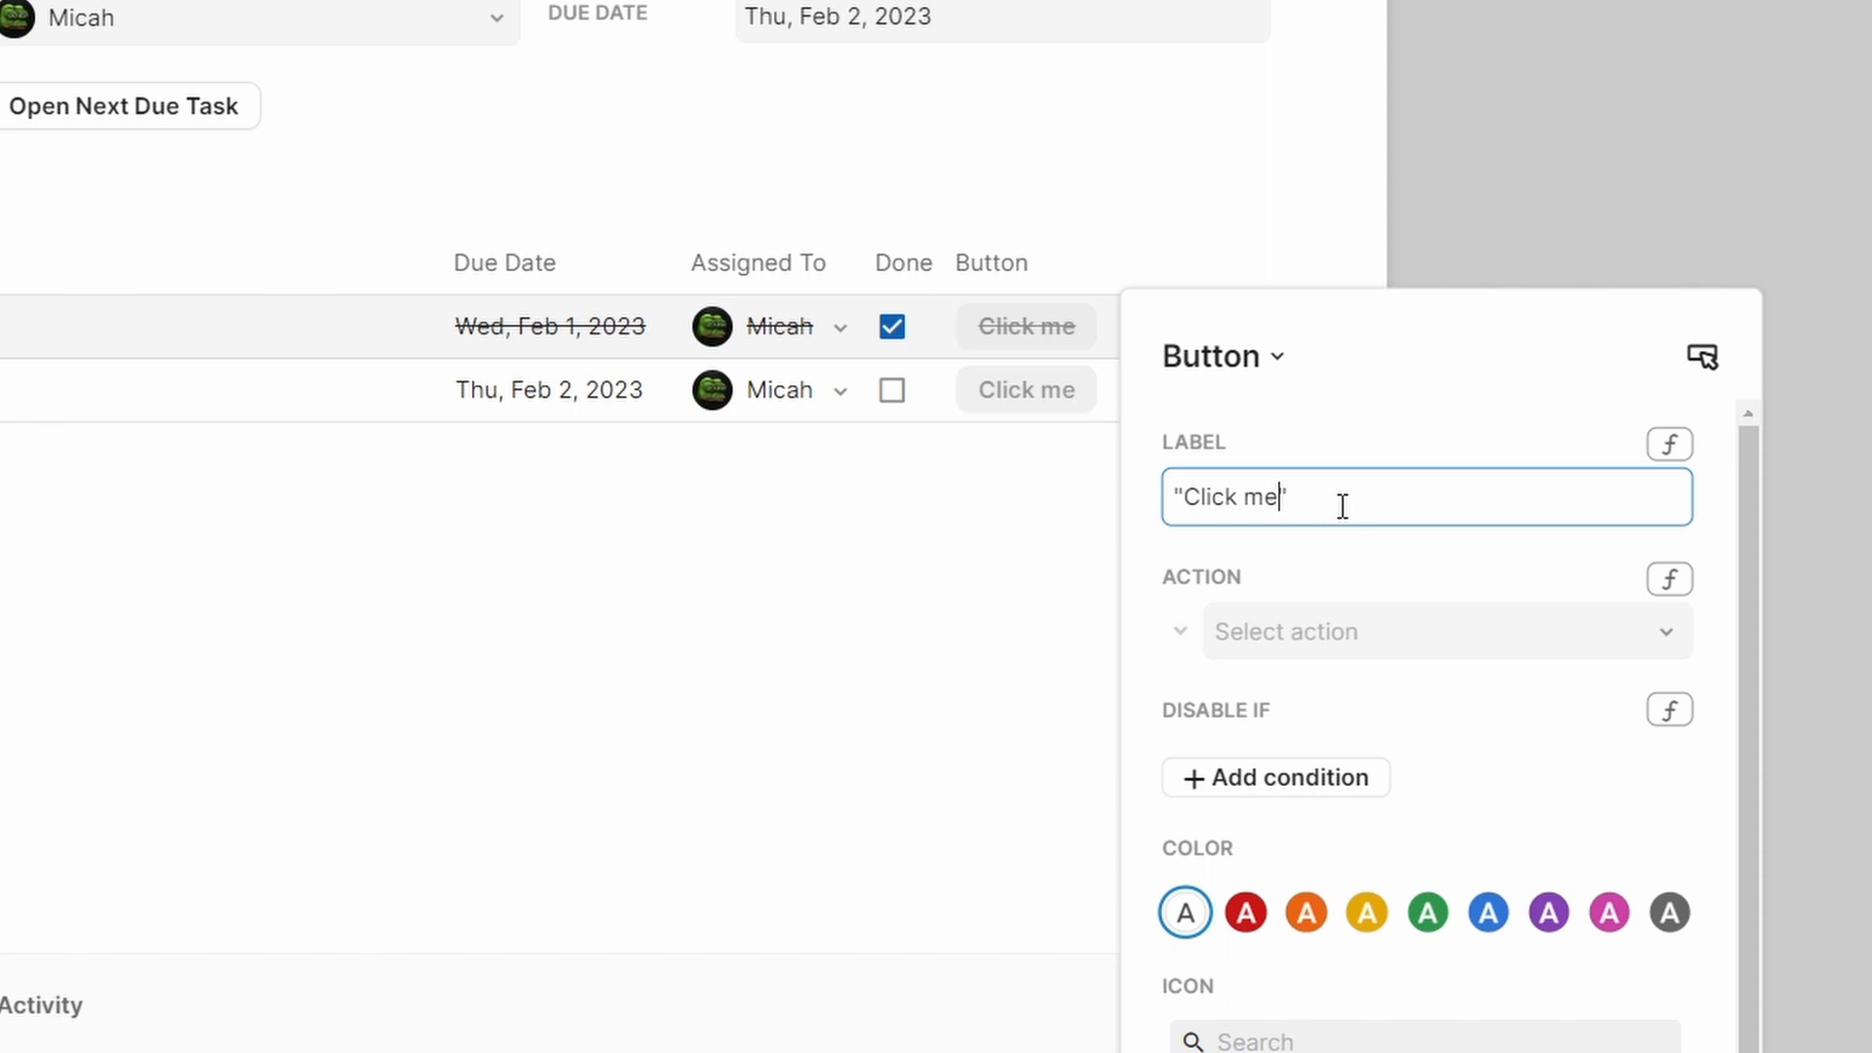
type("Open\"")
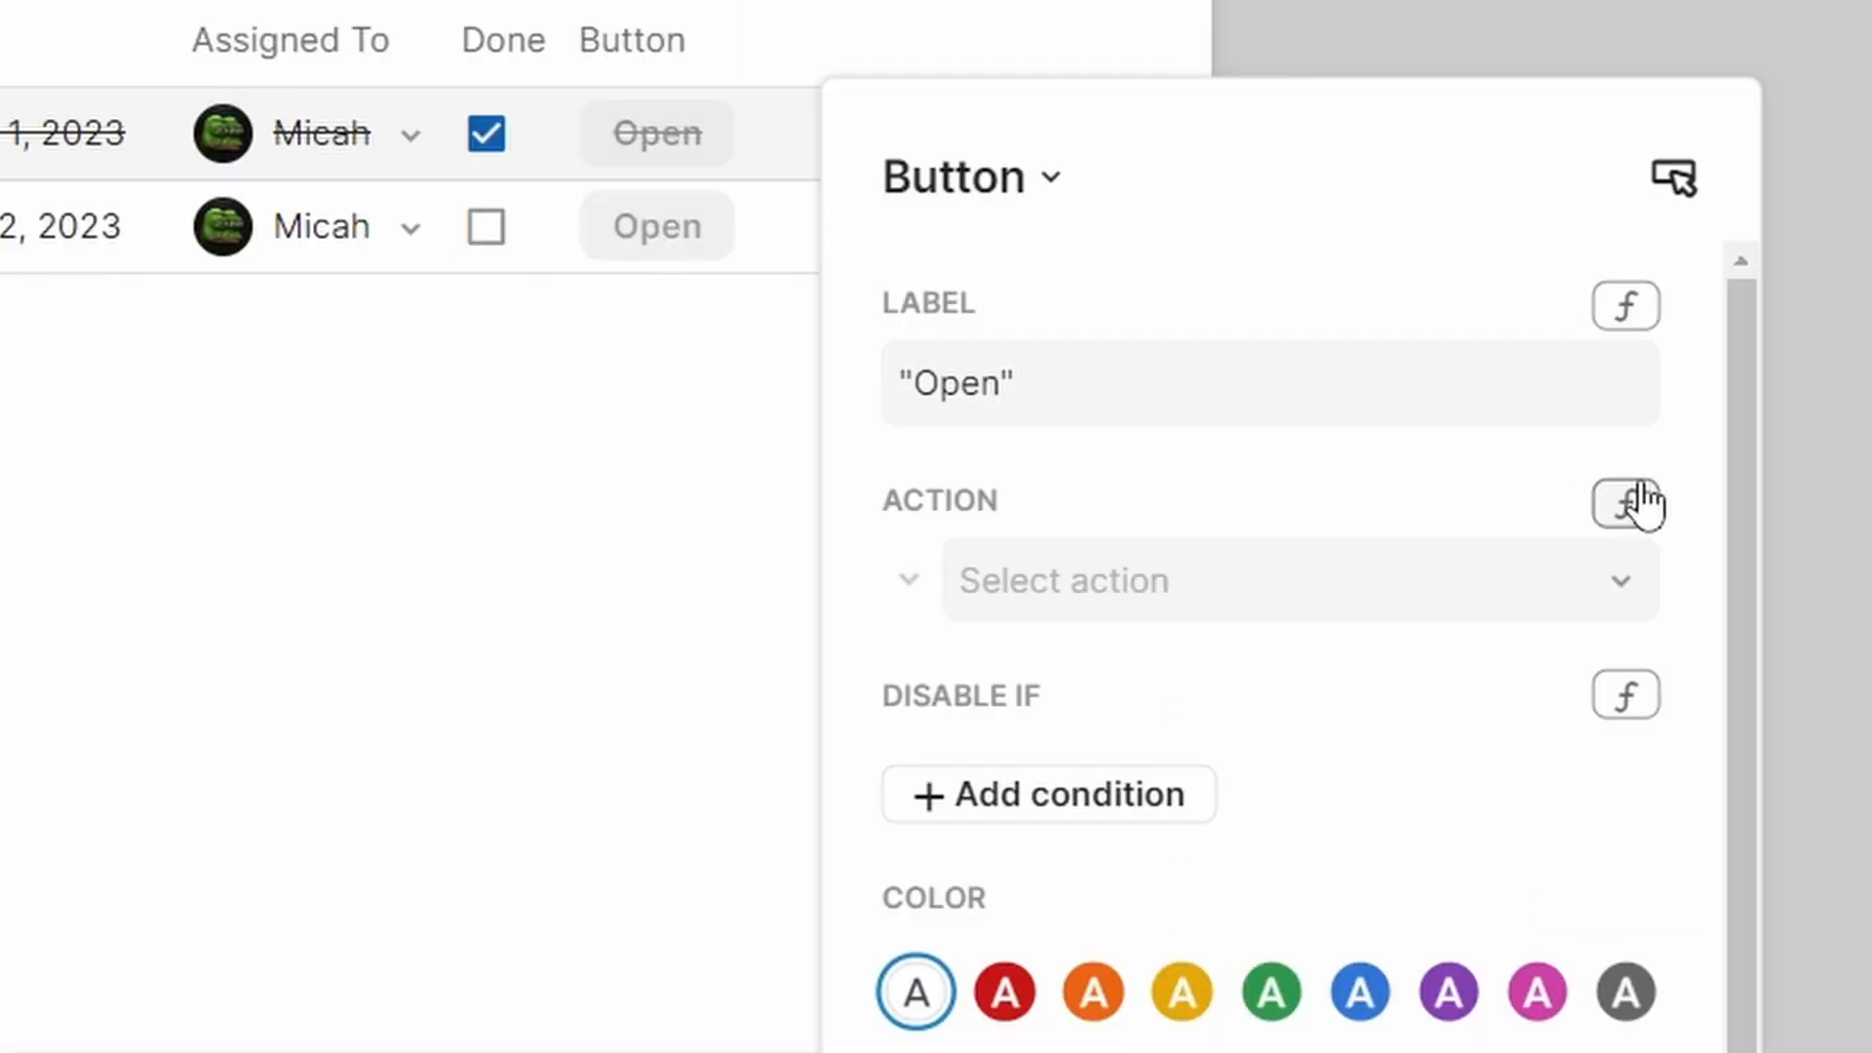
left_click(1624, 503)
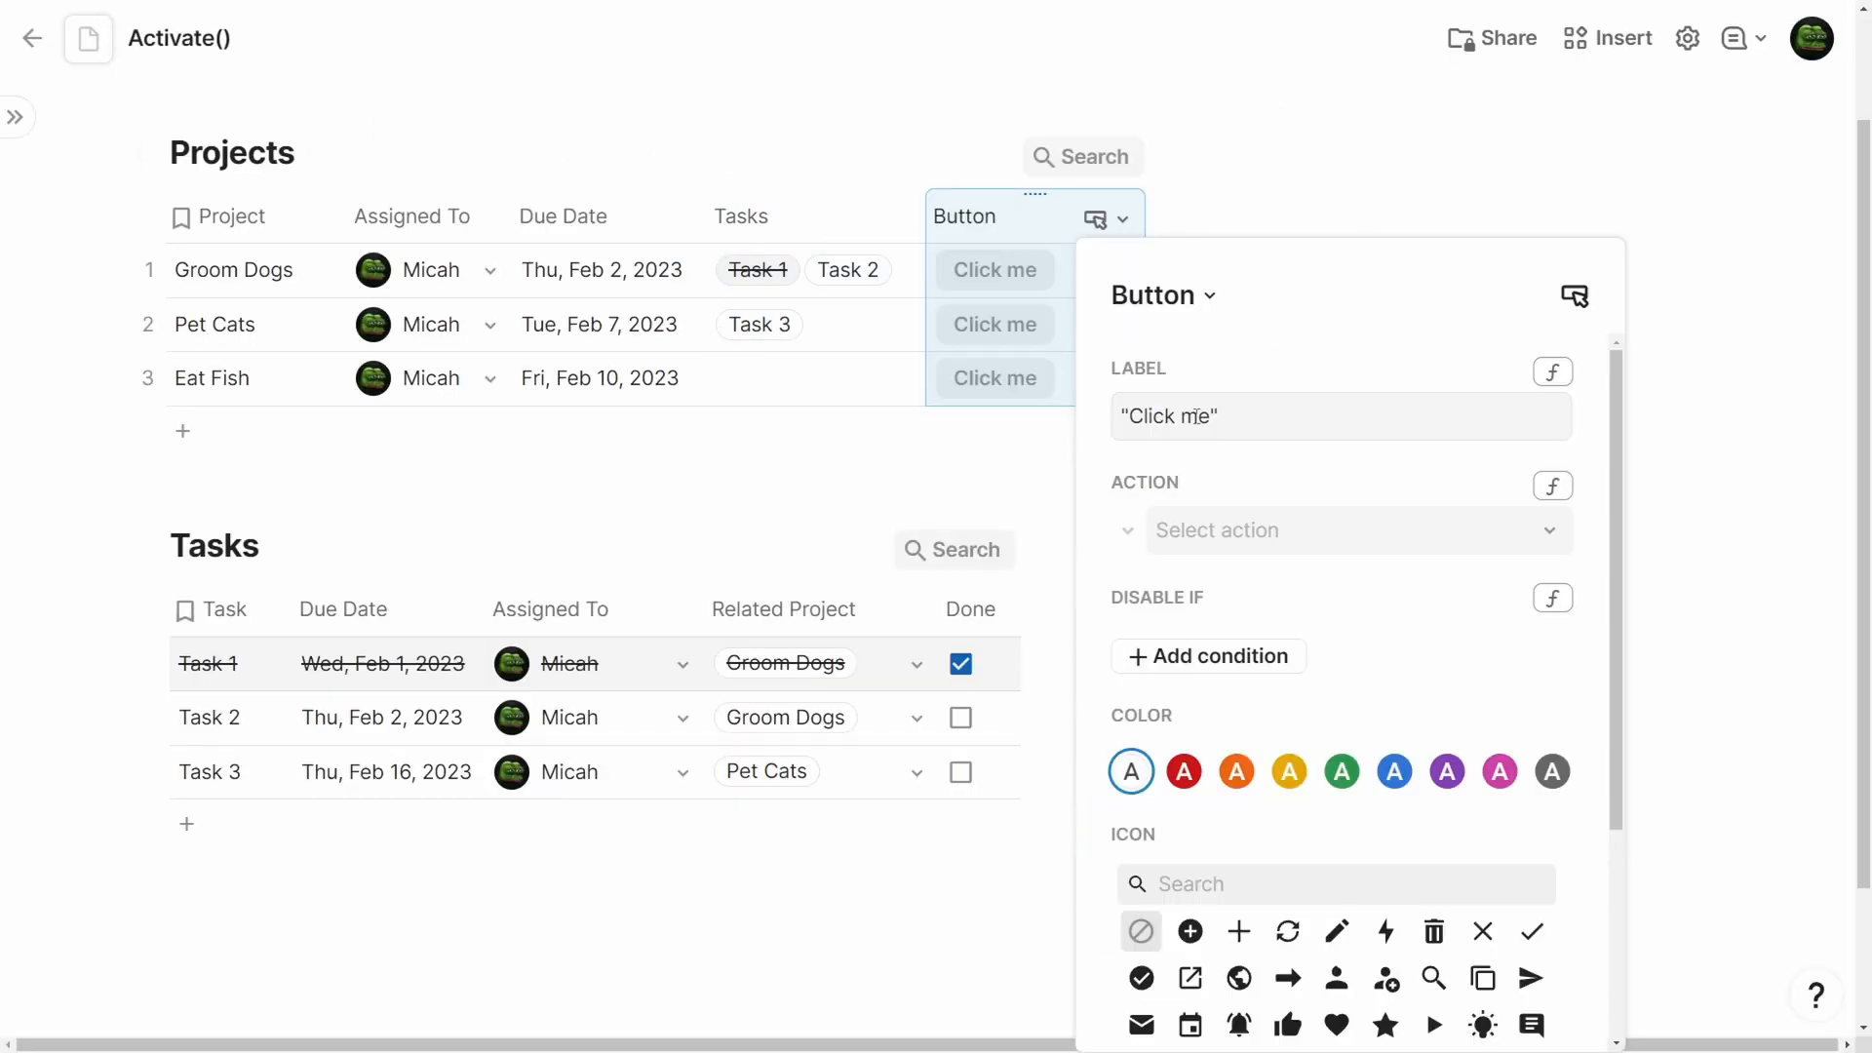
Label the button 'Open Next Due Task' with action Activate(Tasks.Sort(True(),Tasks.Due Date).Filter(Done=false).First()).
type("Open Next Due Task\"")
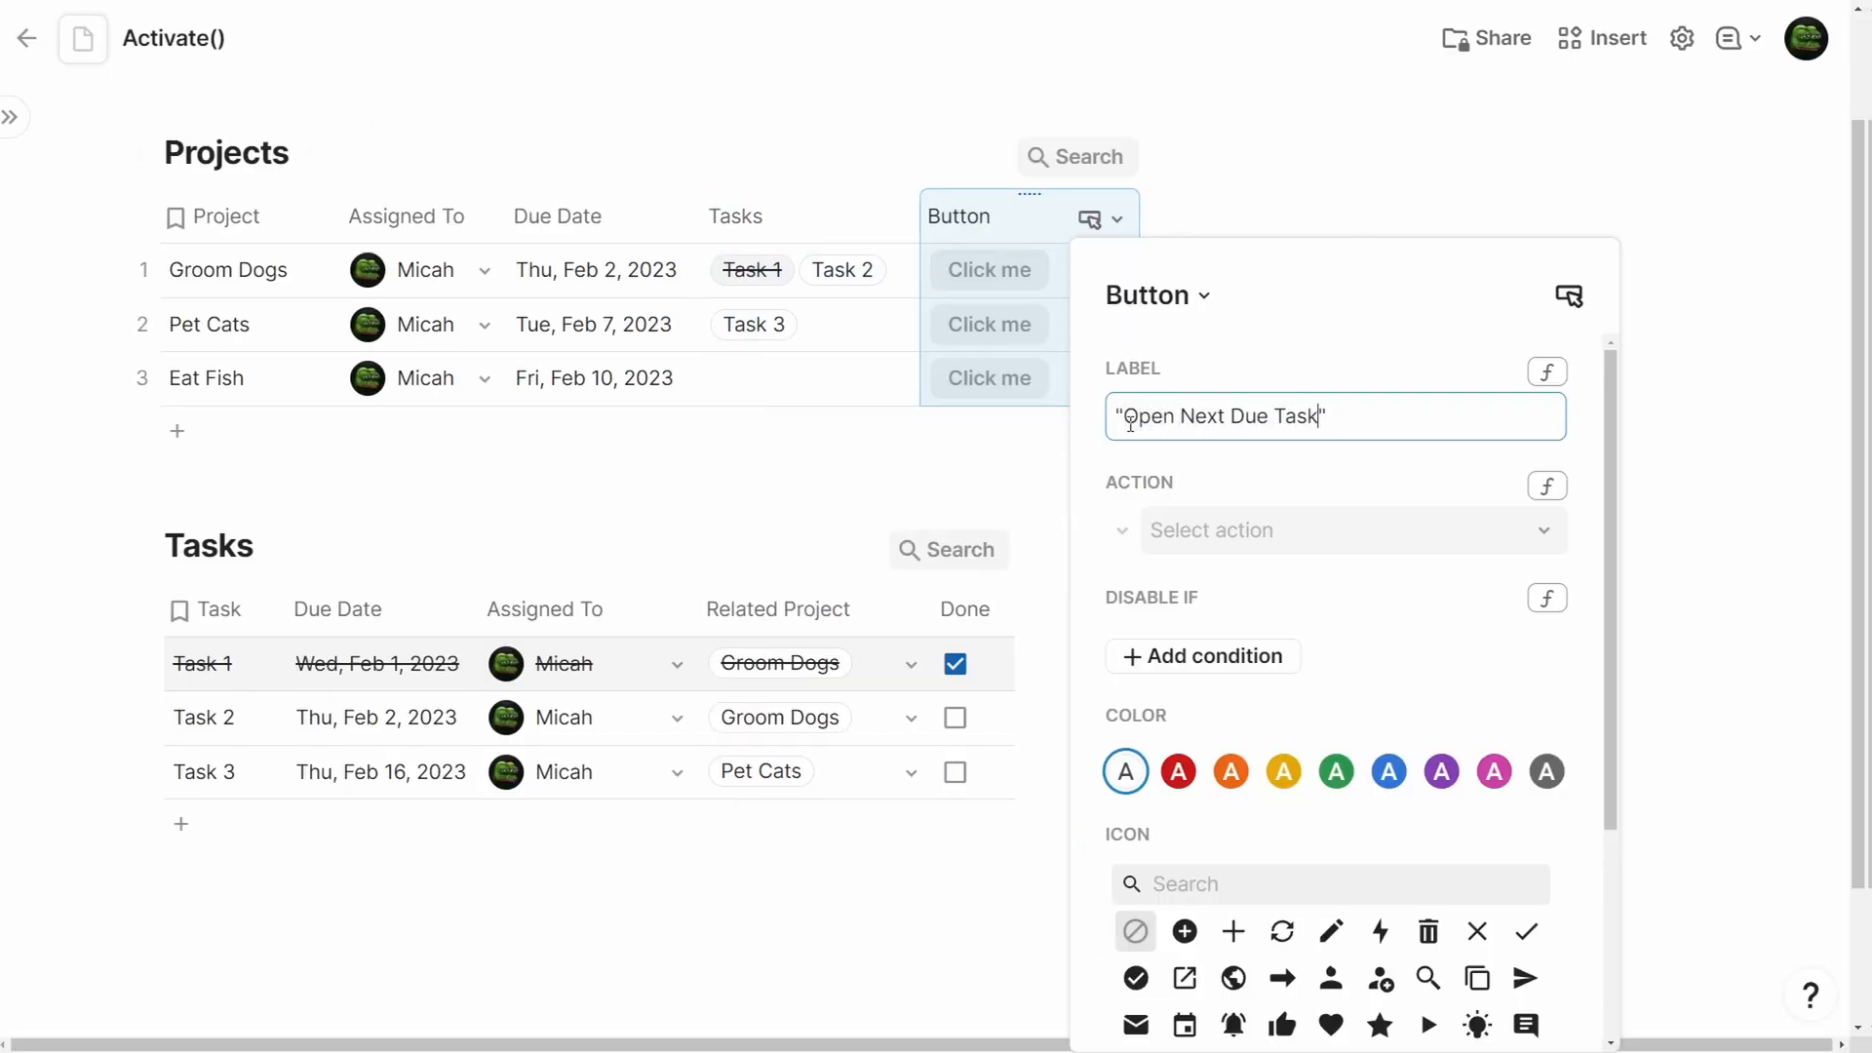
left_click(1349, 530)
type("Activate(Tasks.Sort(ascending: True(),sortBy: Tasks.Due Date).Filter(Done=false).First())")
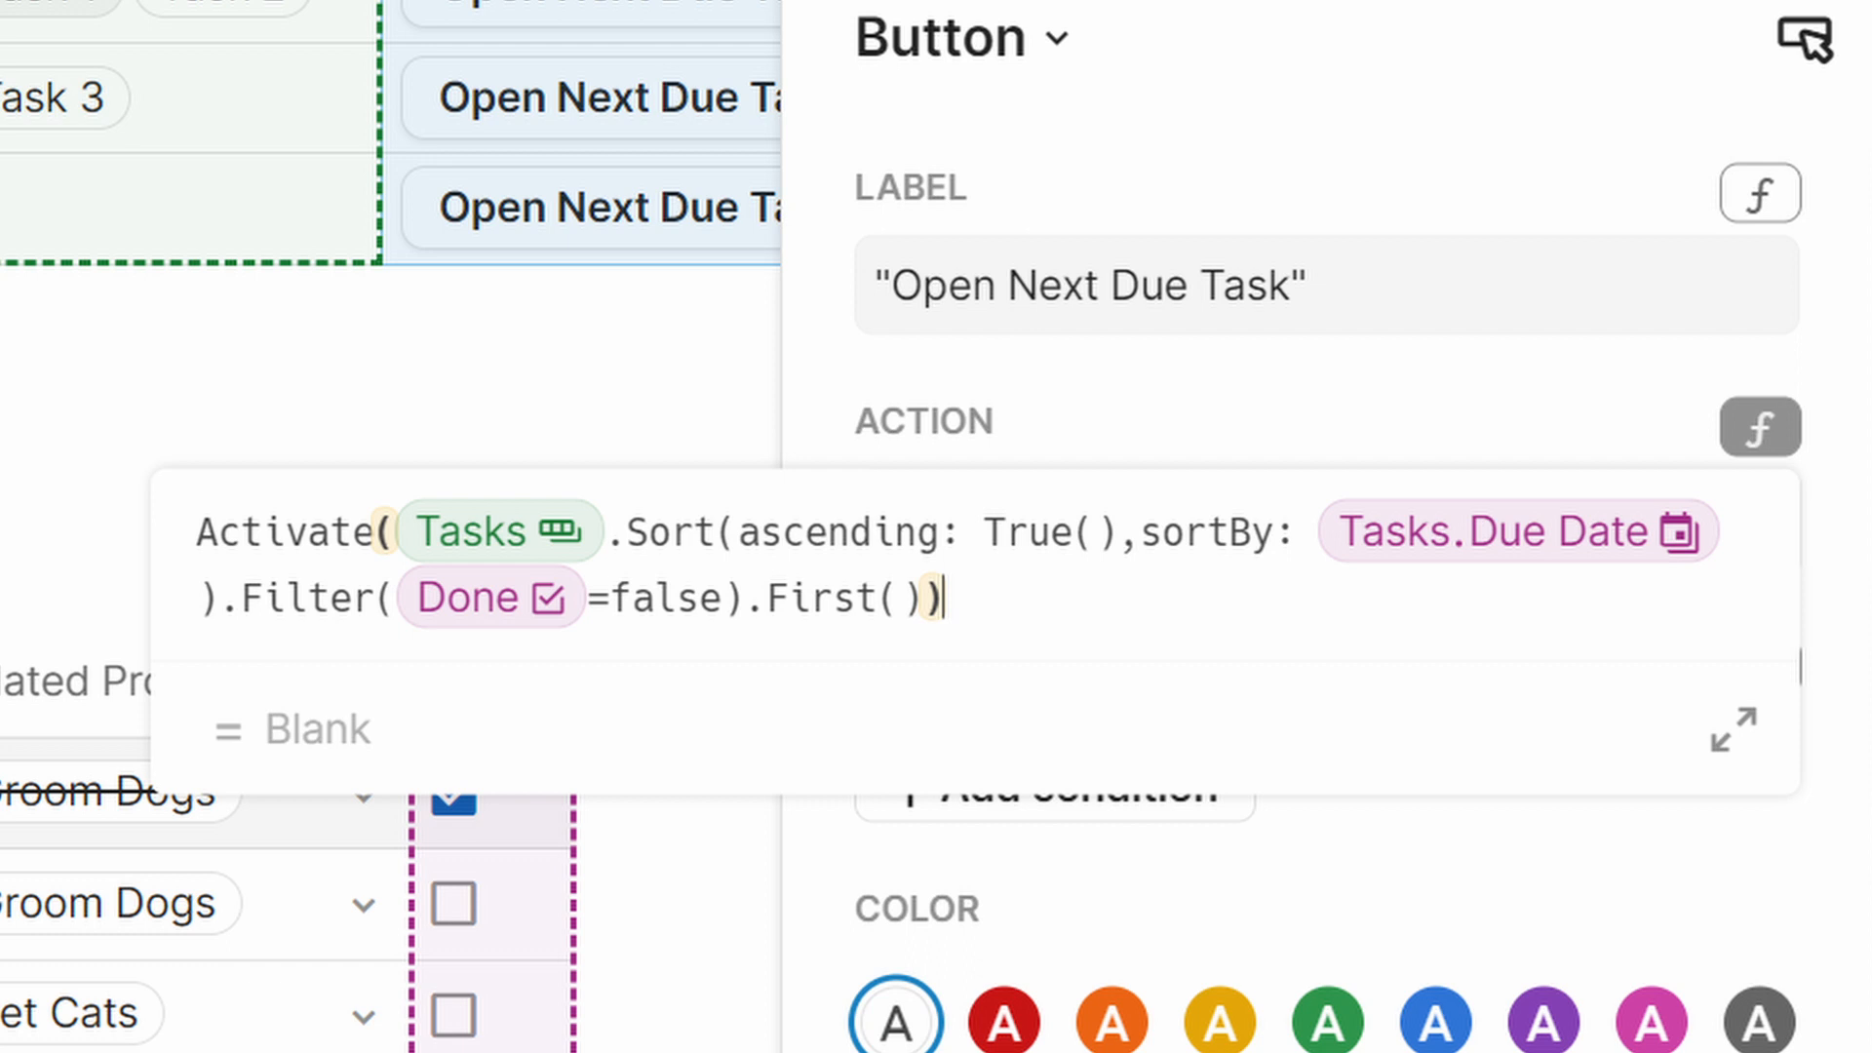
double_click(823, 598)
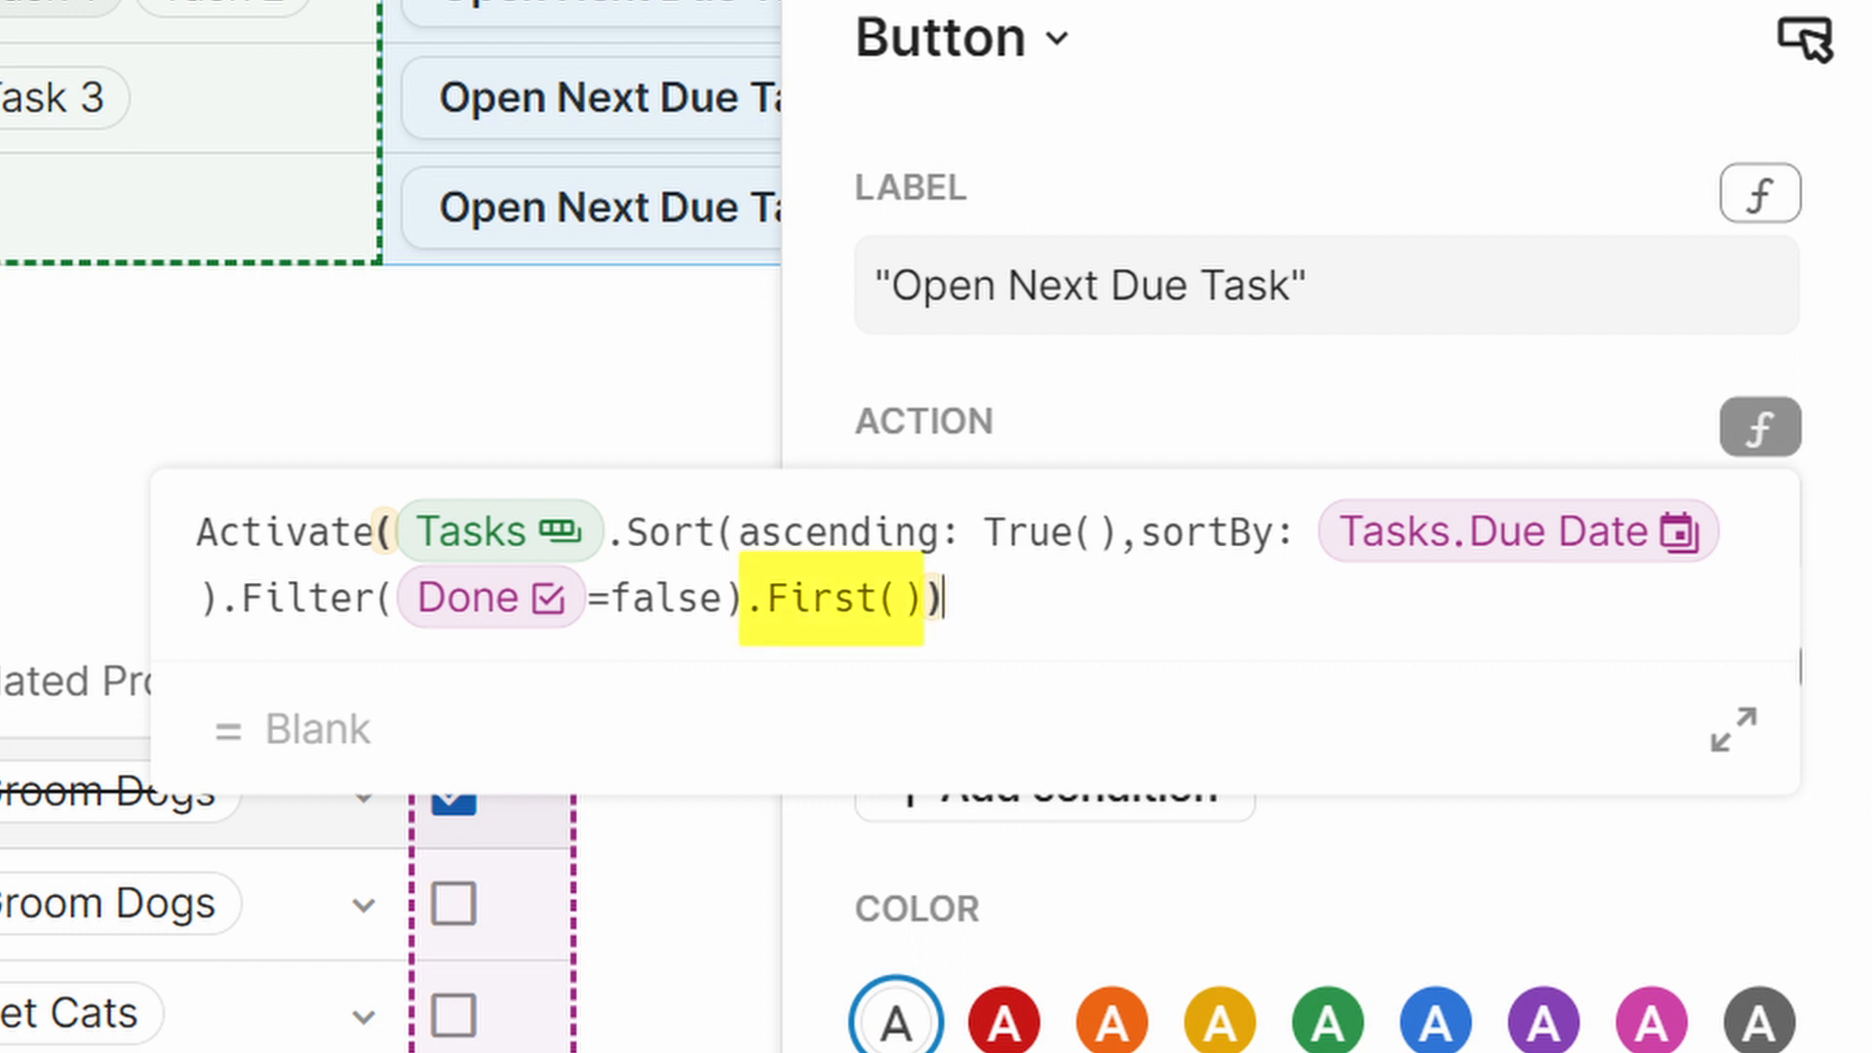